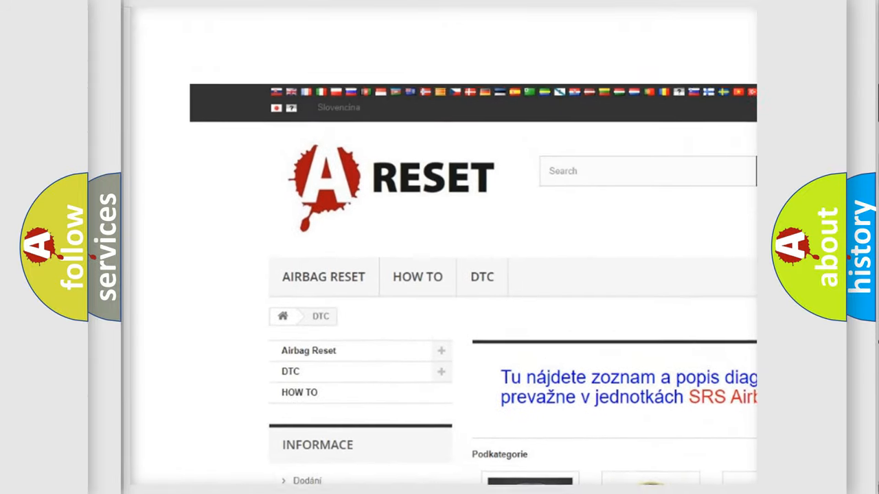
pyautogui.scroll(-3)
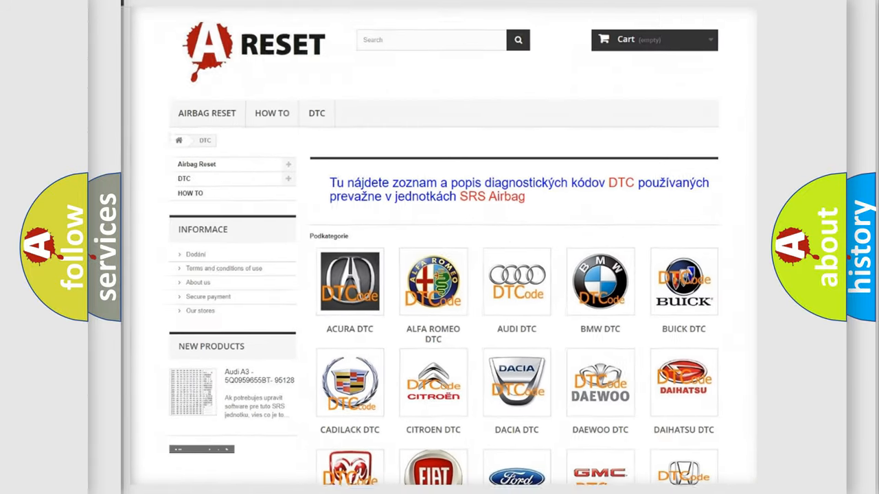
pyautogui.scroll(-3)
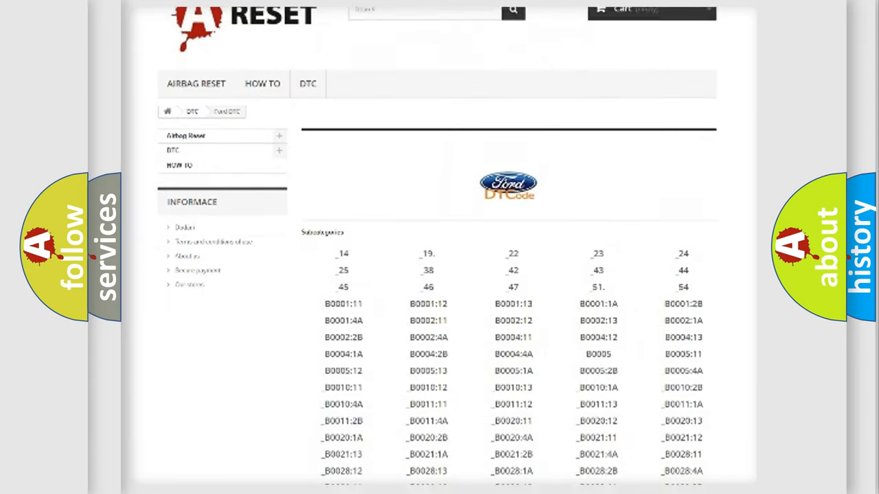
pyautogui.scroll(-3)
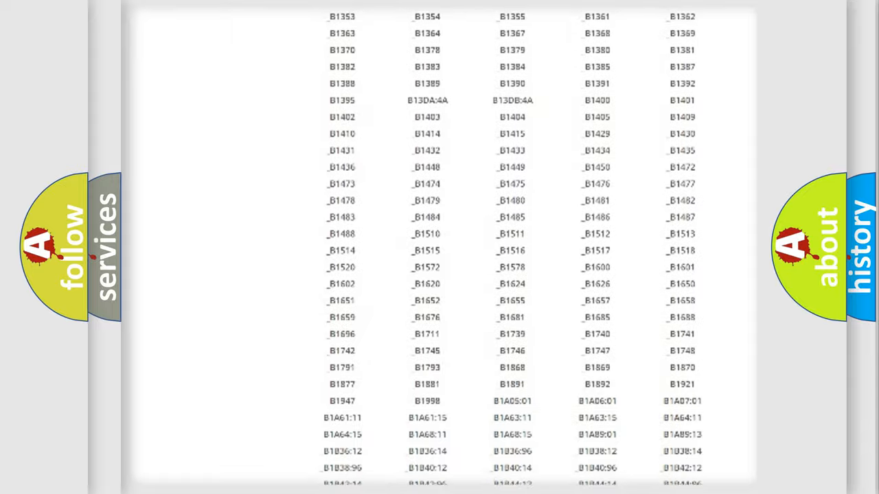